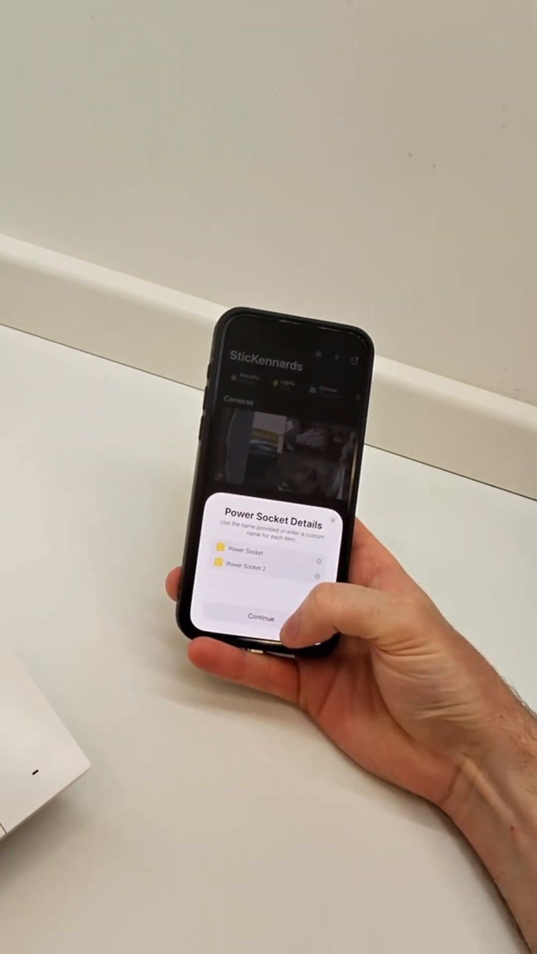
# - Confirm both power socket names and enable pairing mode on the SONOFF Wall Switch
pyautogui.click(260, 618)
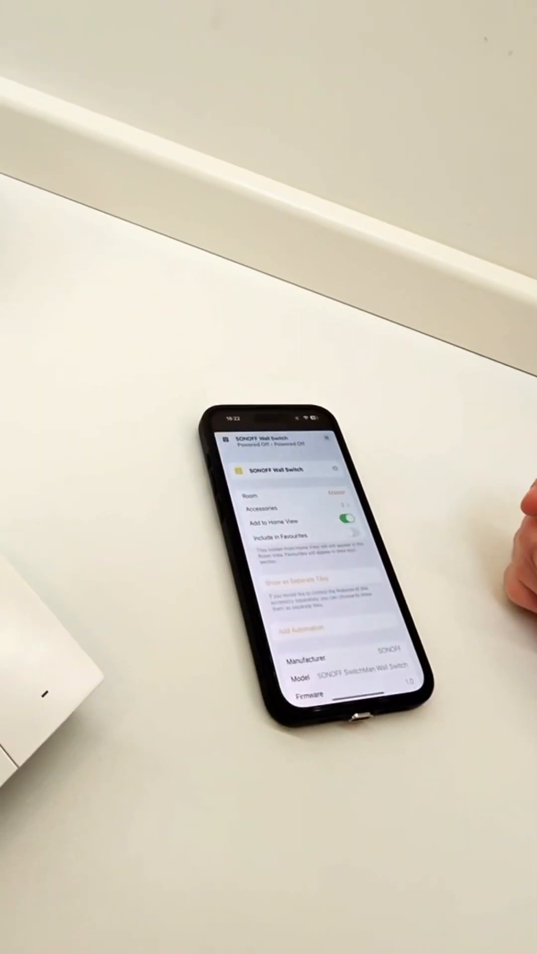
pyautogui.scroll(-3)
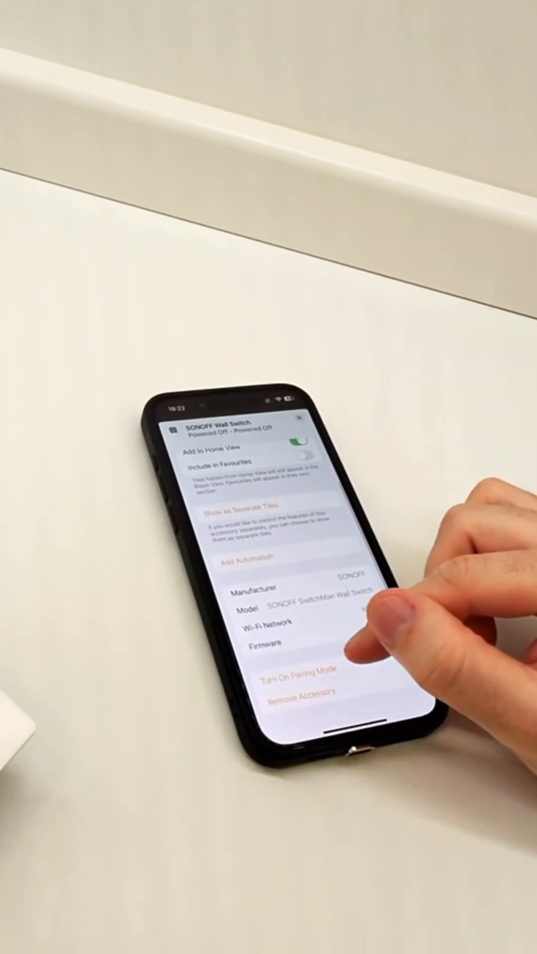
pyautogui.click(307, 670)
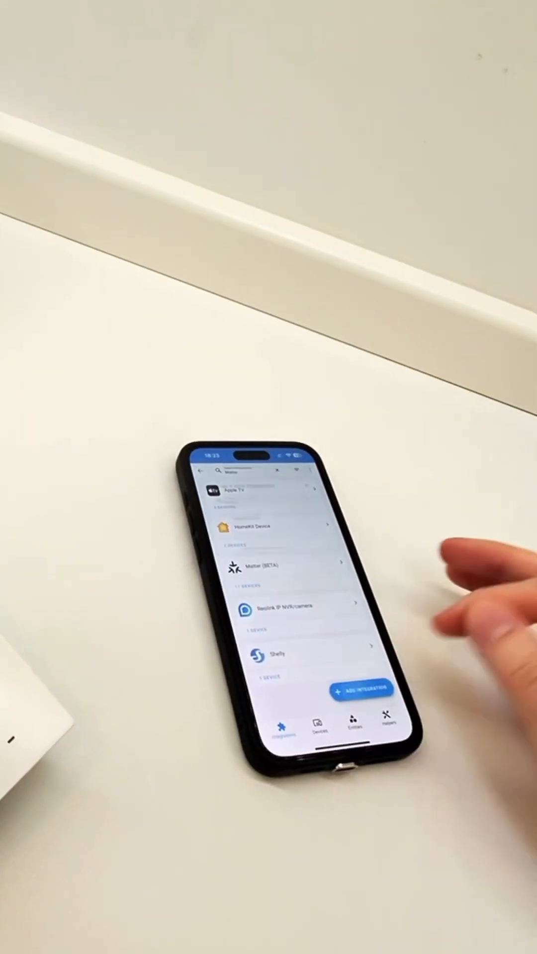
# - Add the nearby SONOFF accessory as a Matter device named 'SONOFF Wall Switch'
pyautogui.click(361, 692)
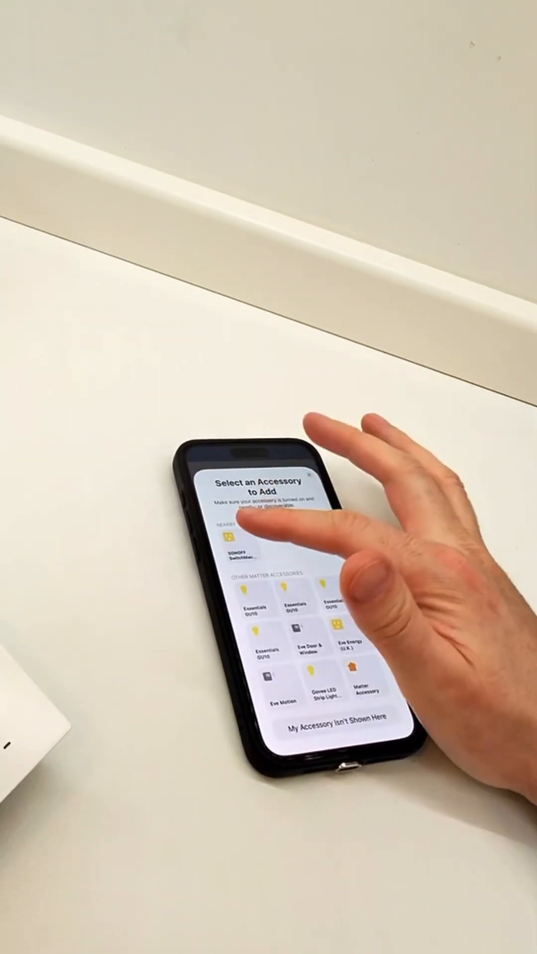
pyautogui.click(227, 554)
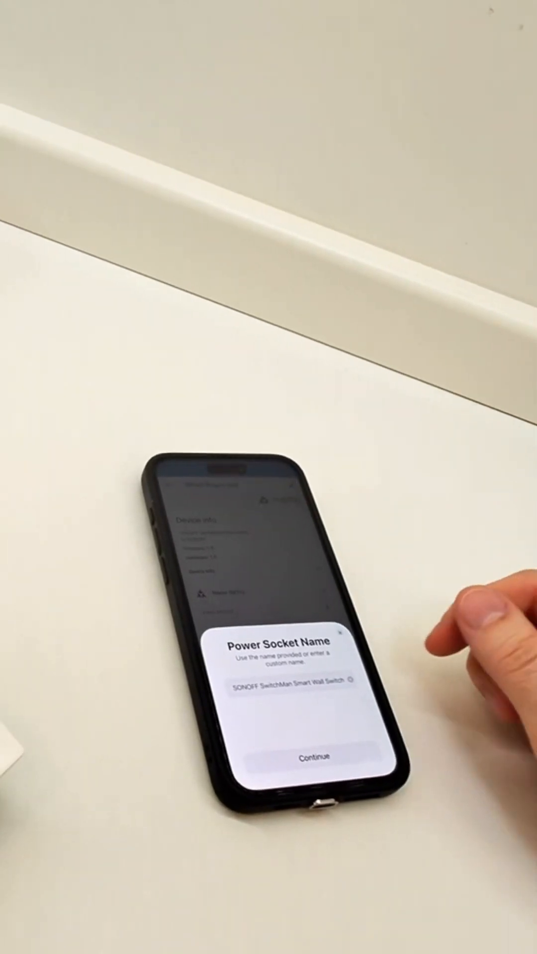
pyautogui.click(286, 684)
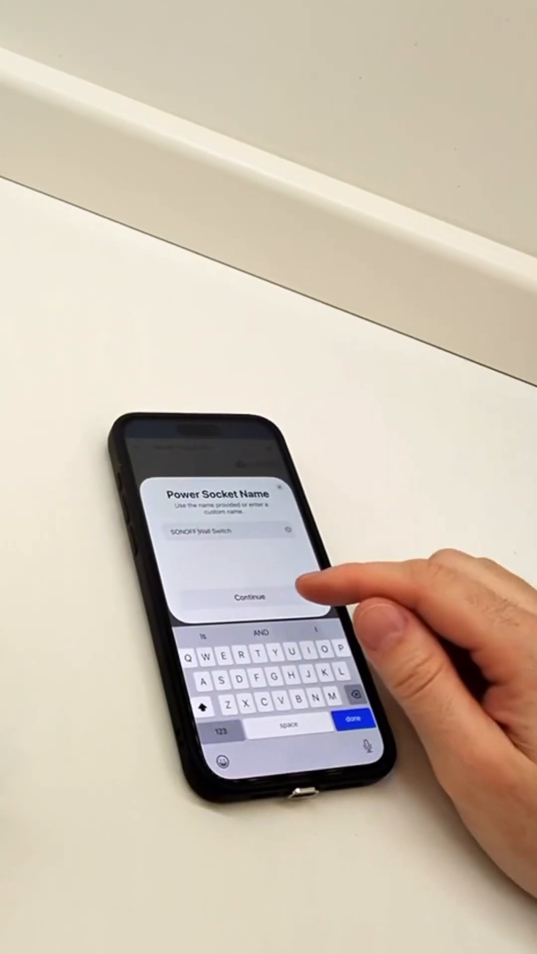
pyautogui.click(247, 597)
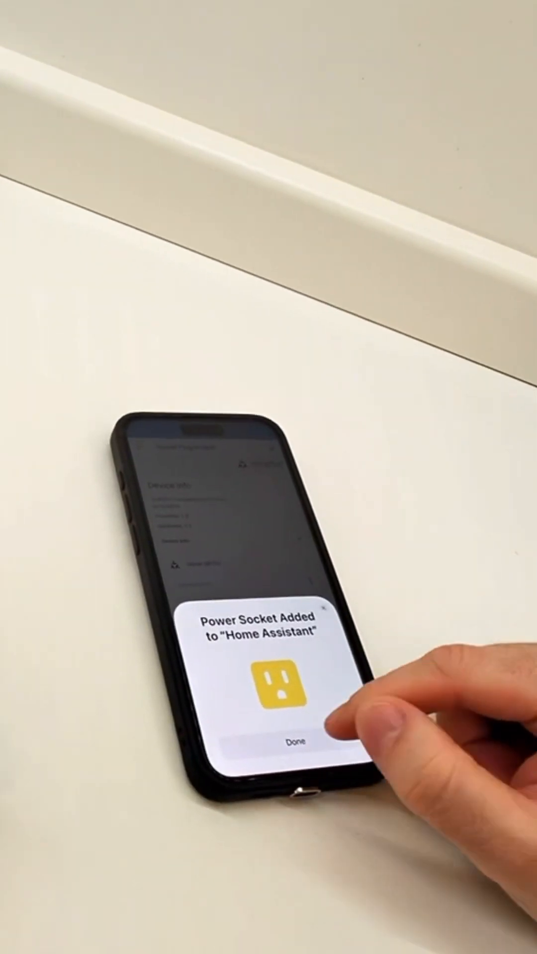
# - Close the confirmation and switch on the first Smart Plug-in Unit channel
pyautogui.click(294, 741)
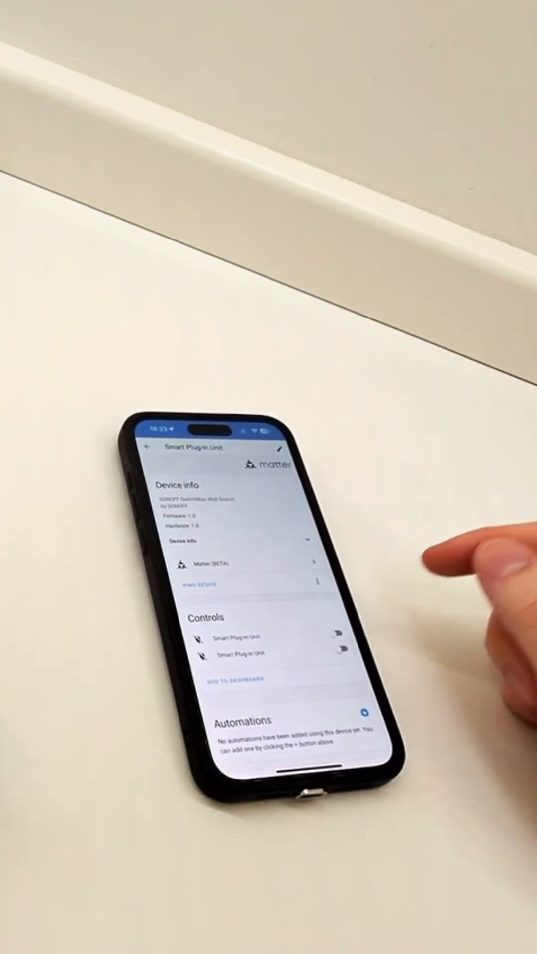
pyautogui.click(341, 638)
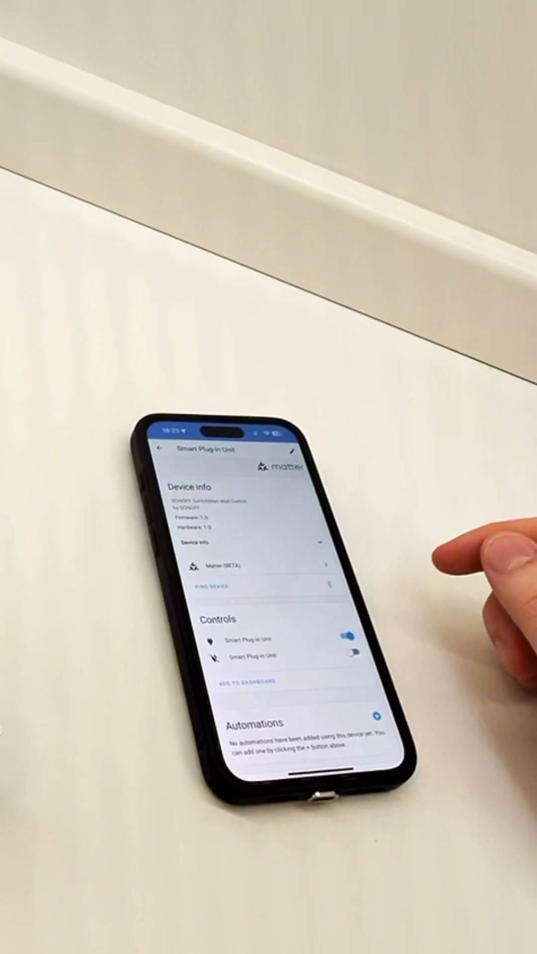